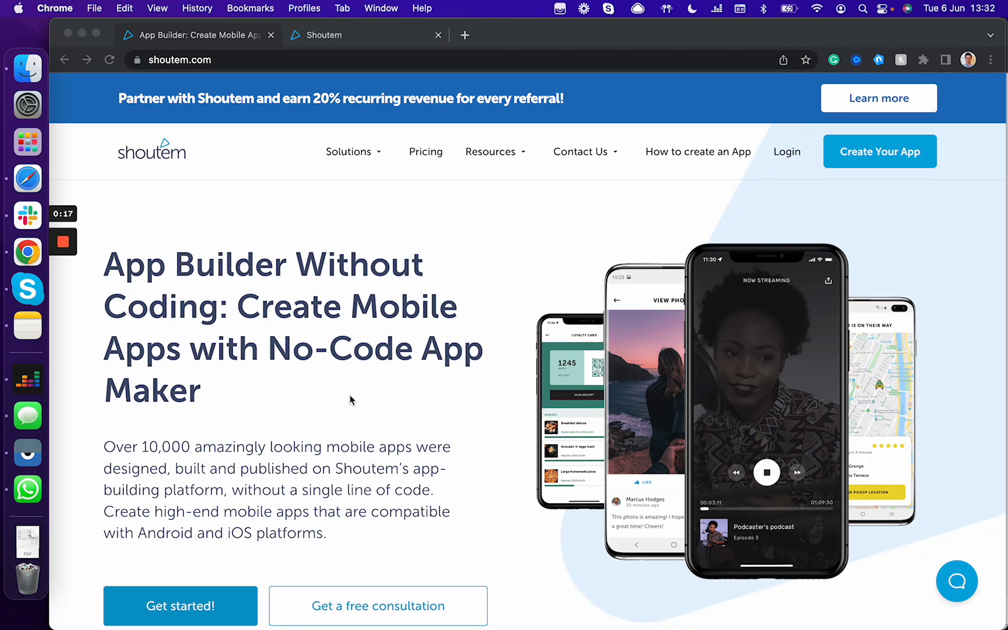
{"action": "mouse_move", "coordinate": [806, 162]}
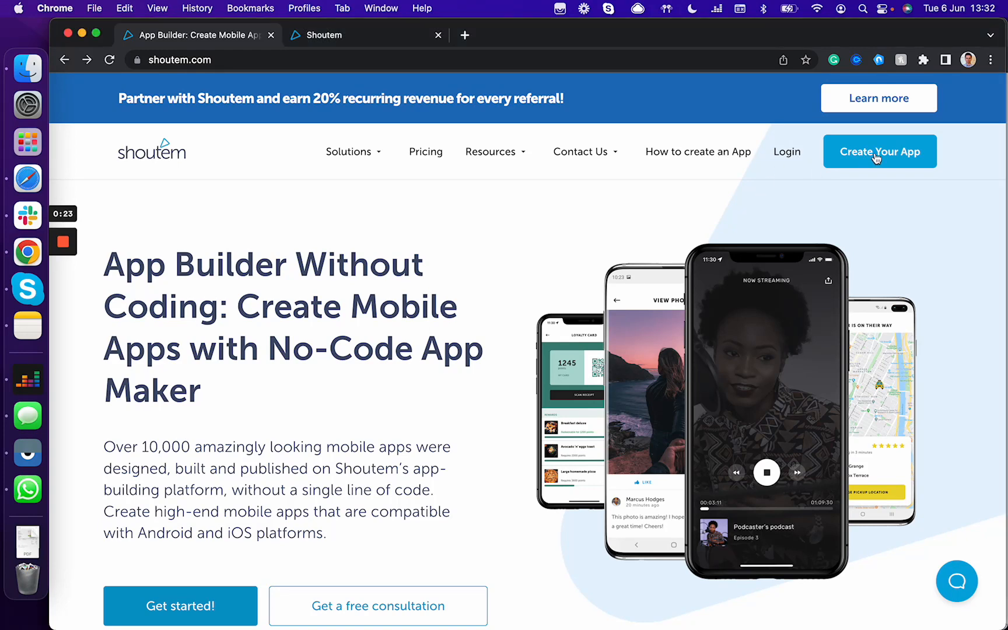
Begin a 14-day free trial app and build it from the Blank app template.
{"action": "left_click", "coordinate": [878, 151]}
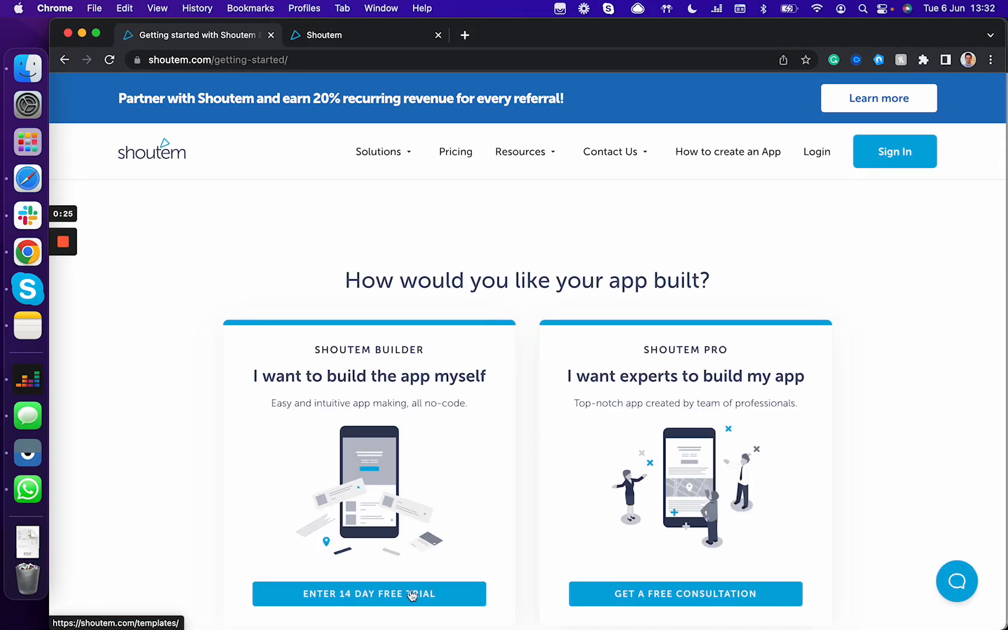
{"action": "left_click", "coordinate": [369, 594]}
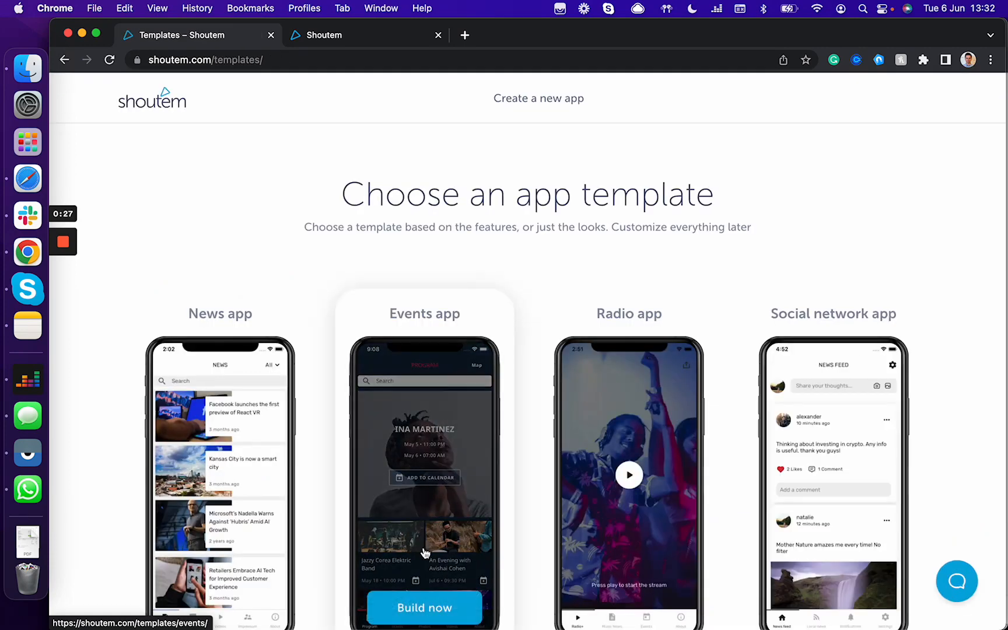
{"action": "scroll", "scroll_direction": "down", "scroll_amount": 3}
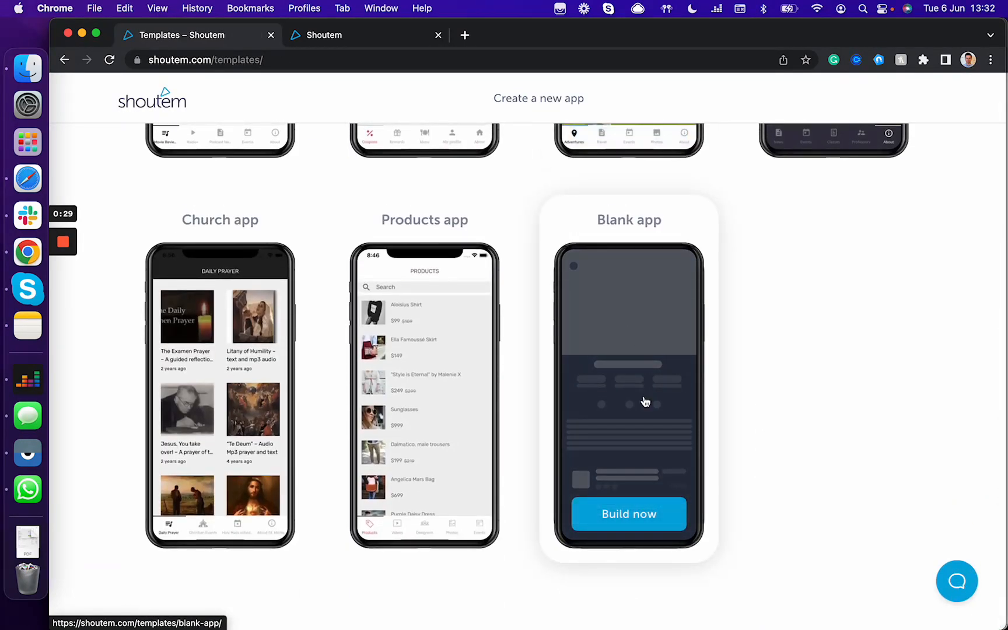
{"action": "left_click", "coordinate": [628, 514]}
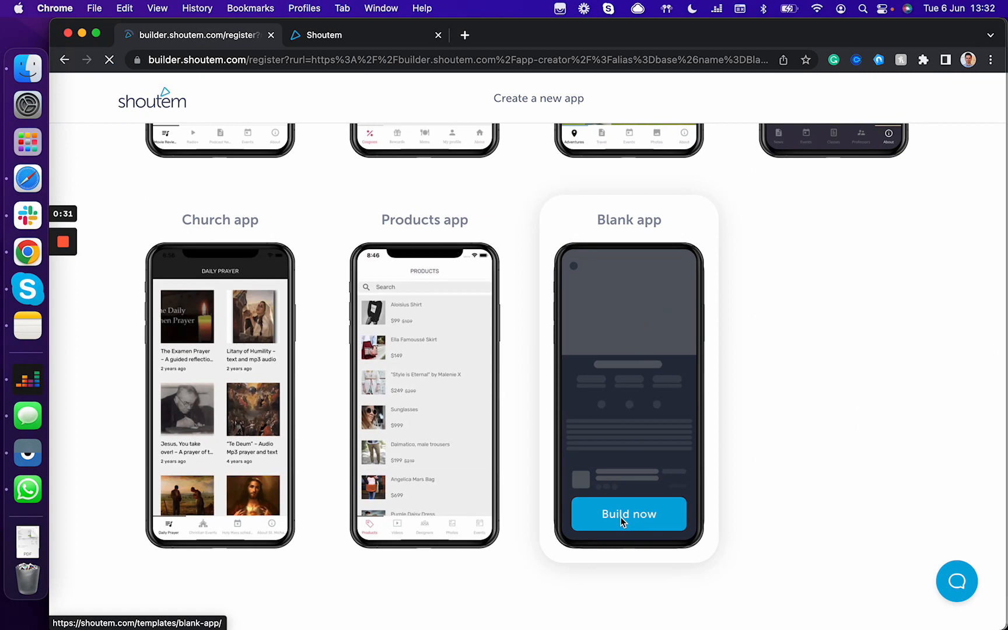
Enter the builder and review the Main navigation layout options (Tab bar, Drawer, List).
{"action": "left_click", "coordinate": [627, 513]}
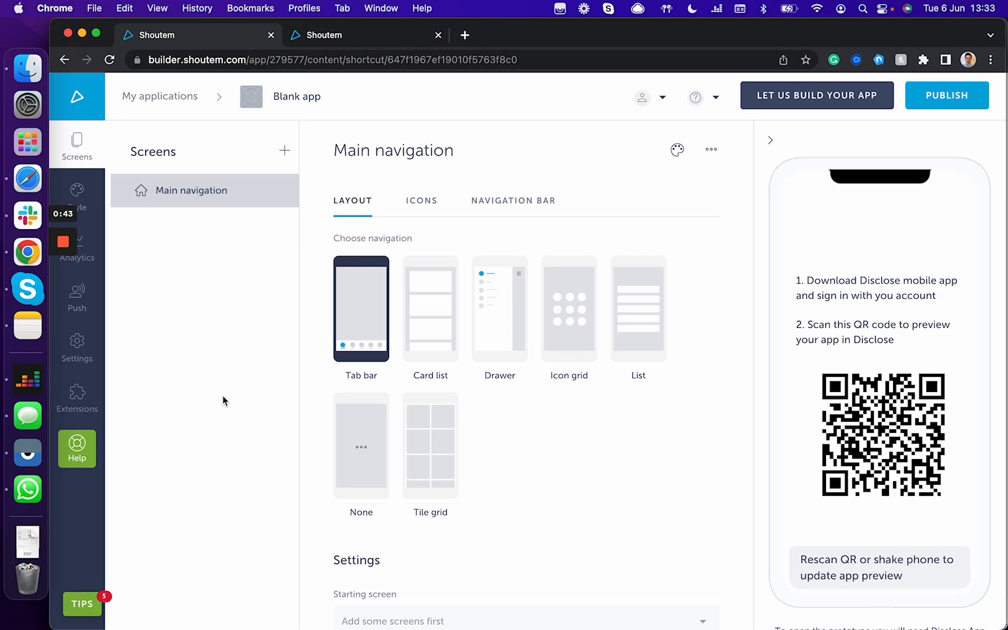
{"action": "mouse_move", "coordinate": [128, 223]}
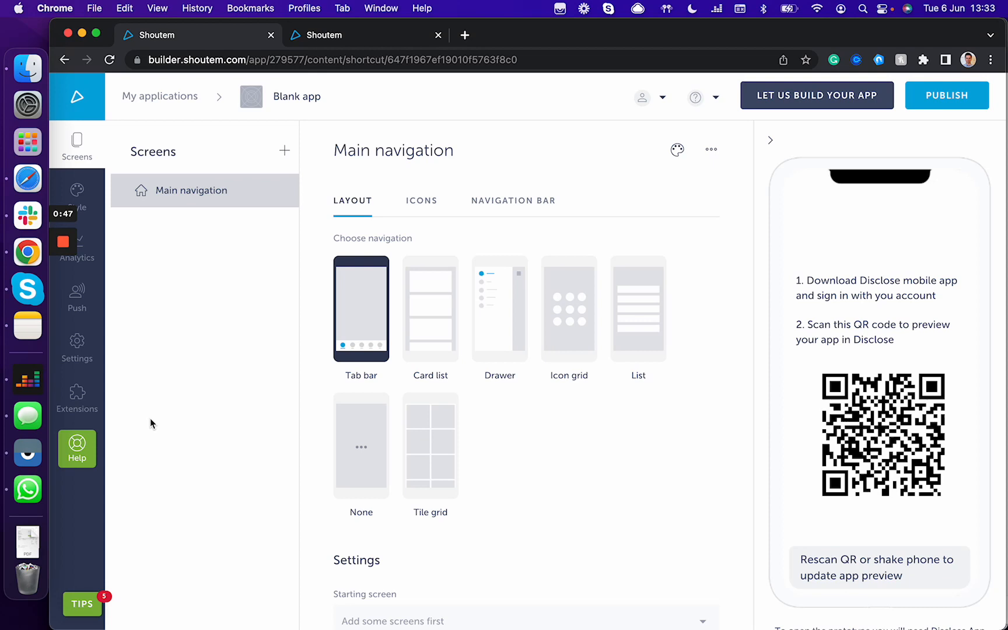
{"action": "mouse_move", "coordinate": [93, 312]}
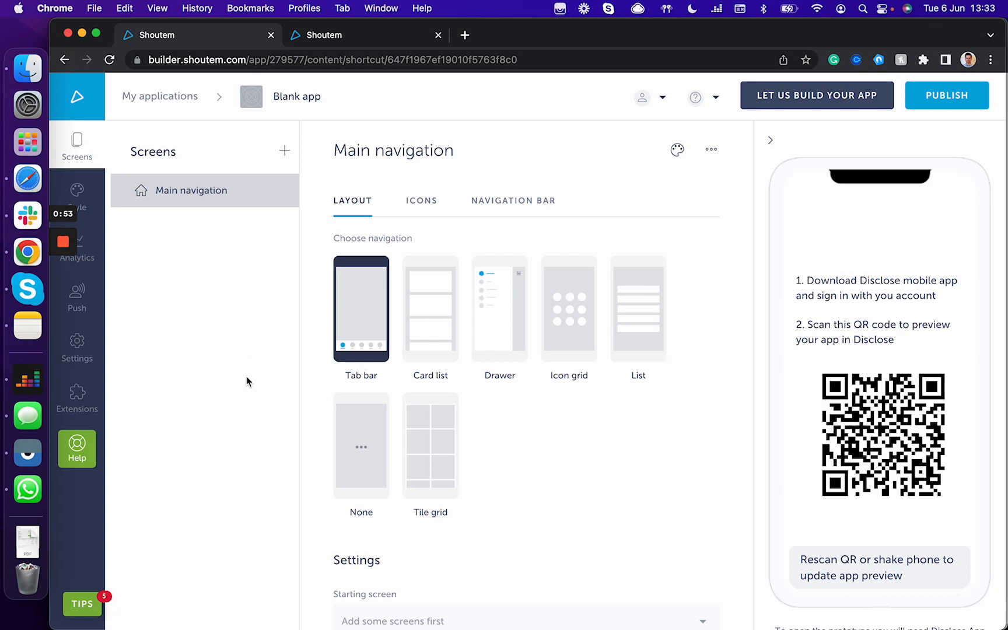
{"action": "mouse_move", "coordinate": [213, 230]}
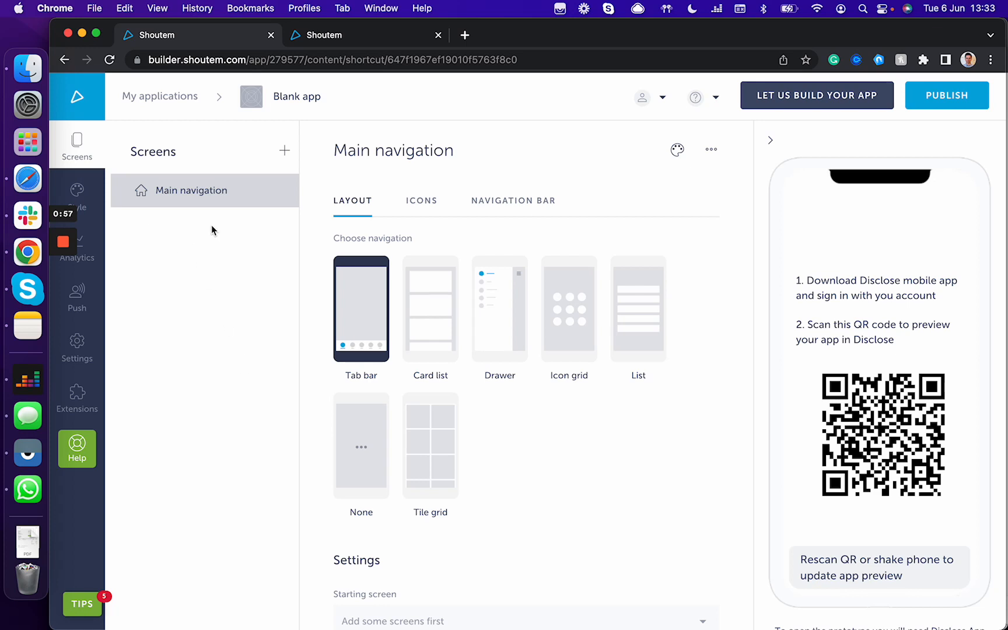
{"action": "mouse_move", "coordinate": [427, 389]}
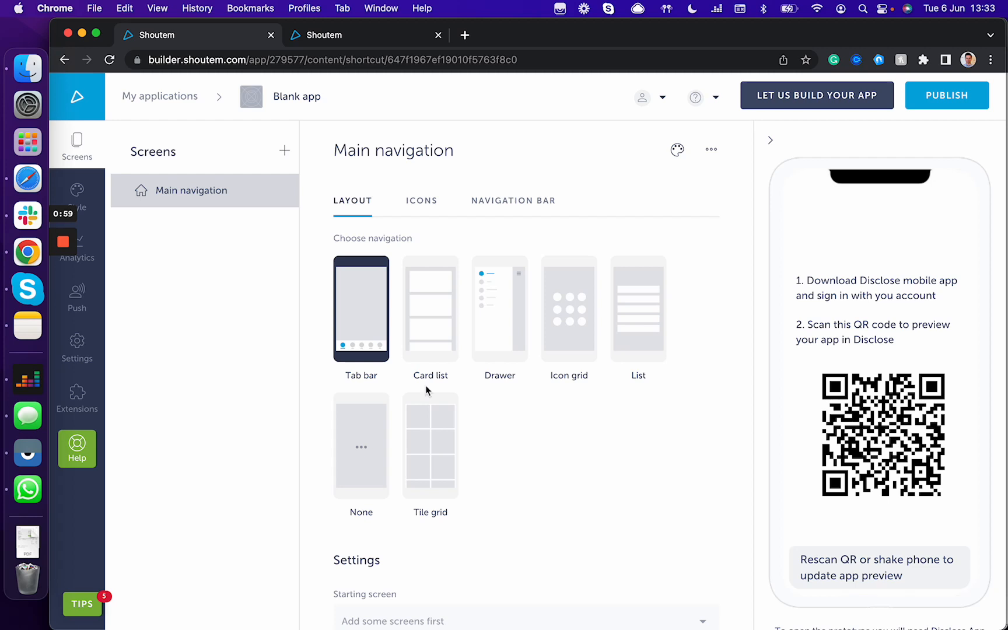
{"action": "mouse_move", "coordinate": [686, 509]}
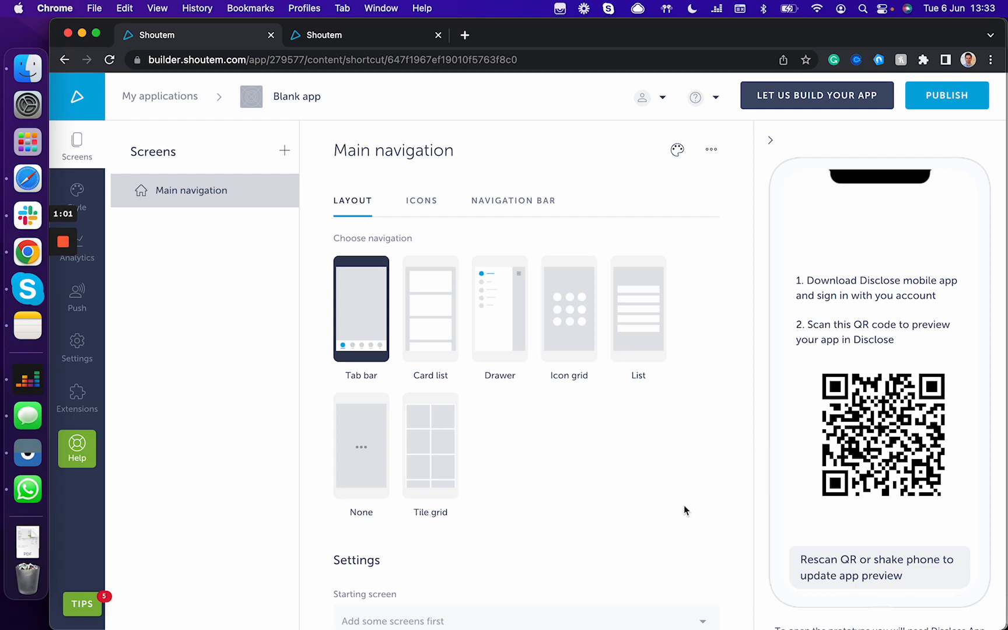
{"action": "mouse_move", "coordinate": [888, 403]}
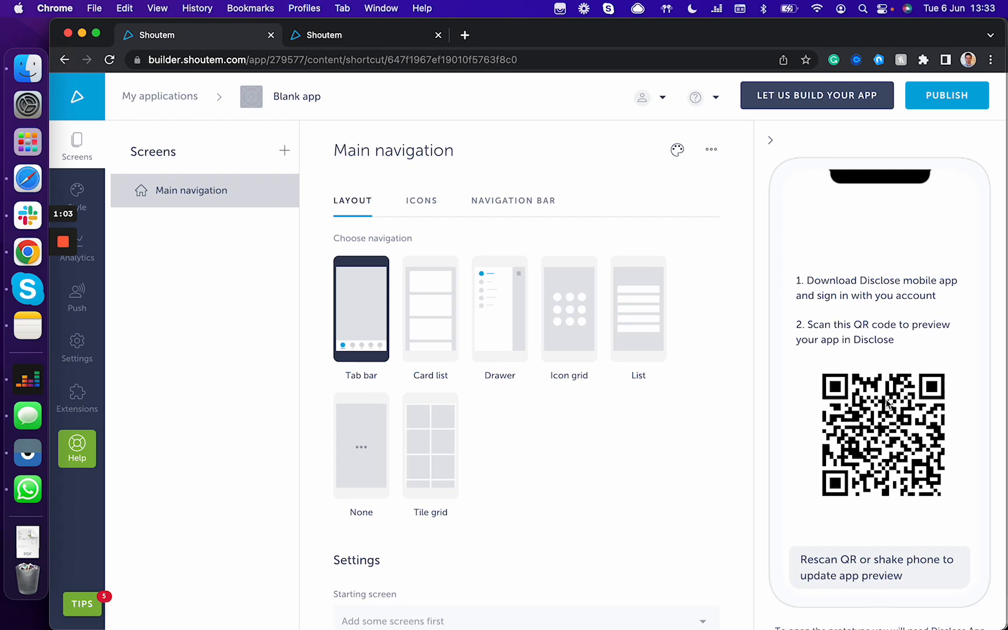
{"action": "scroll", "scroll_direction": "down", "scroll_amount": 3}
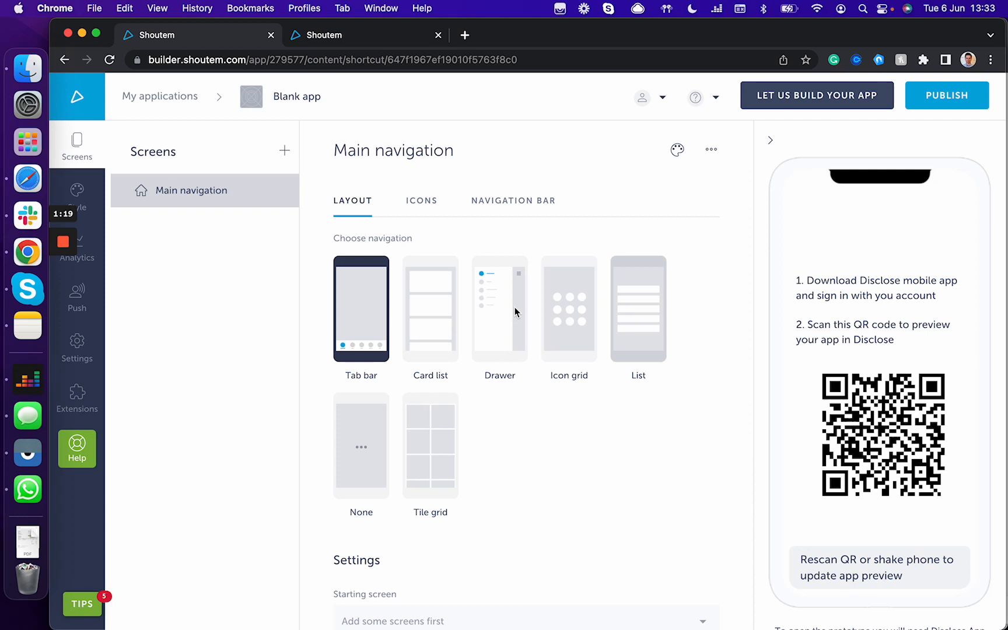
{"action": "mouse_move", "coordinate": [550, 451]}
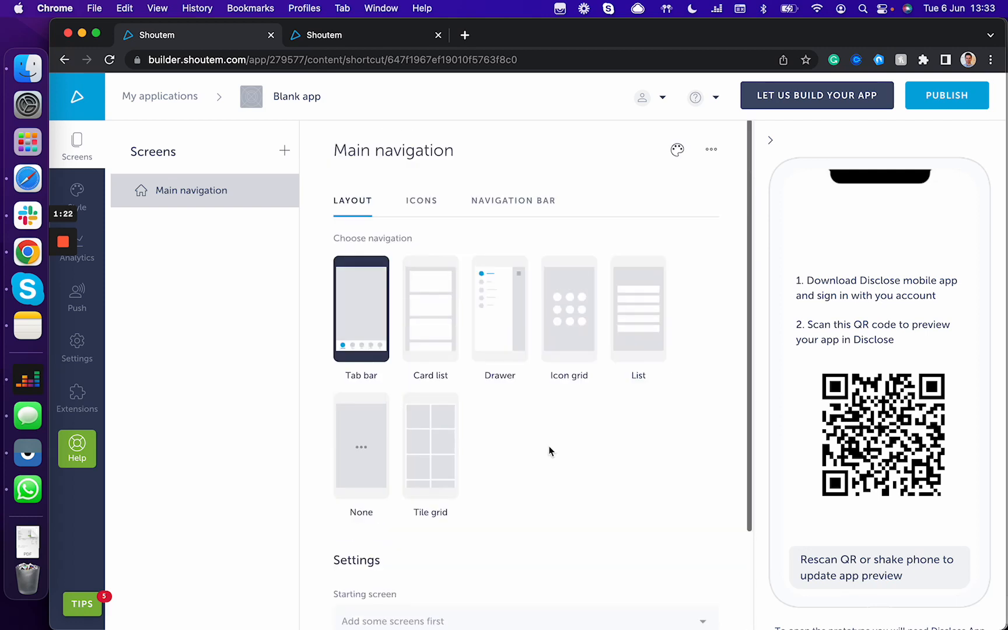
Check the Icons and Navigation Bar settings, ending on the empty Icons section.
{"action": "left_click", "coordinate": [421, 200]}
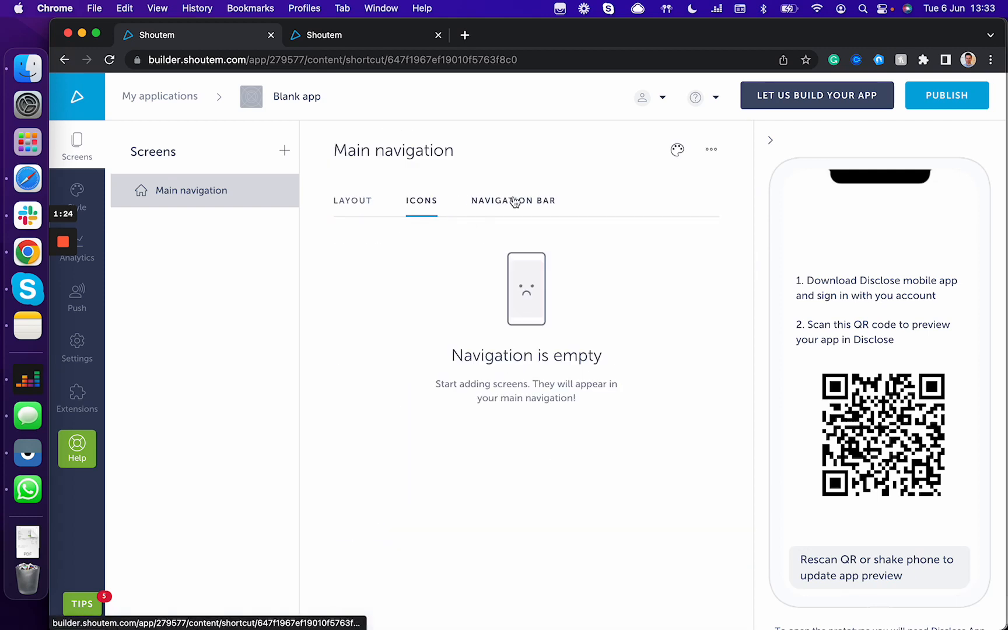
{"action": "left_click", "coordinate": [513, 199]}
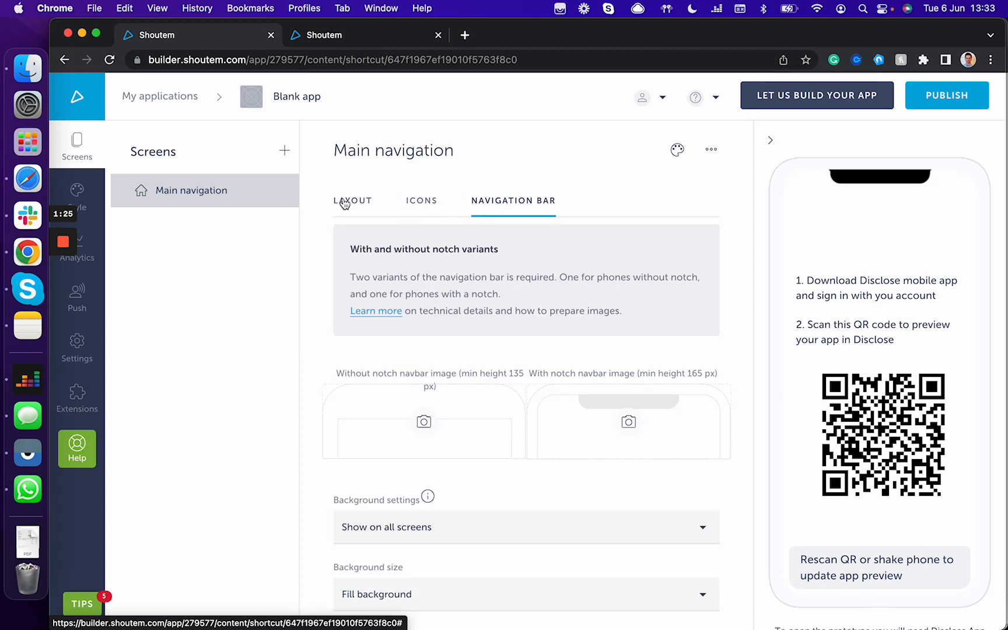
{"action": "left_click", "coordinate": [421, 199]}
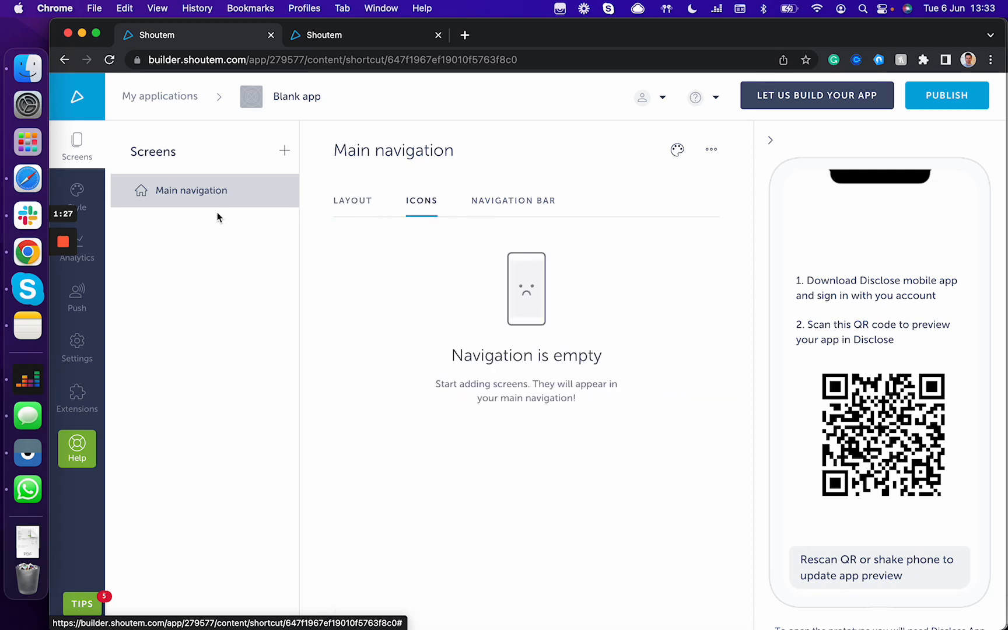
{"action": "mouse_move", "coordinate": [225, 287]}
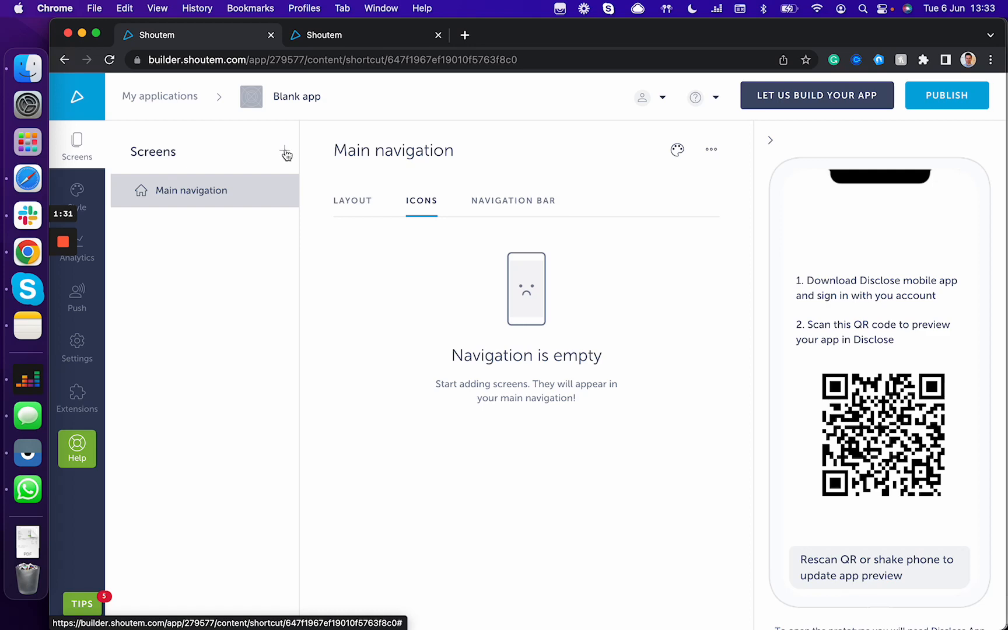
Add an About screen from the screen catalogue under Main navigation.
{"action": "left_click", "coordinate": [285, 152]}
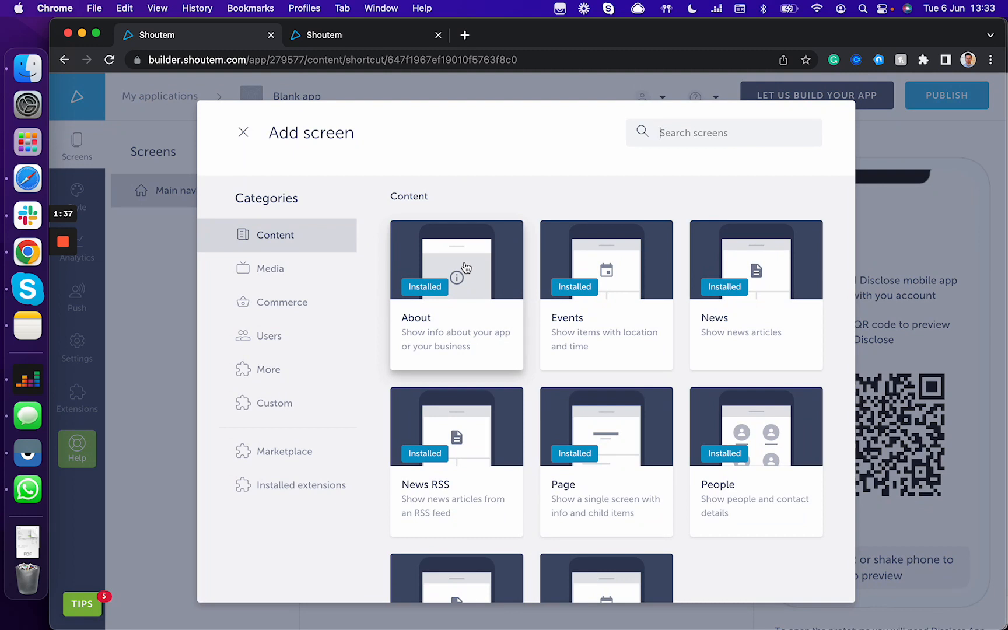
{"action": "left_click", "coordinate": [456, 261]}
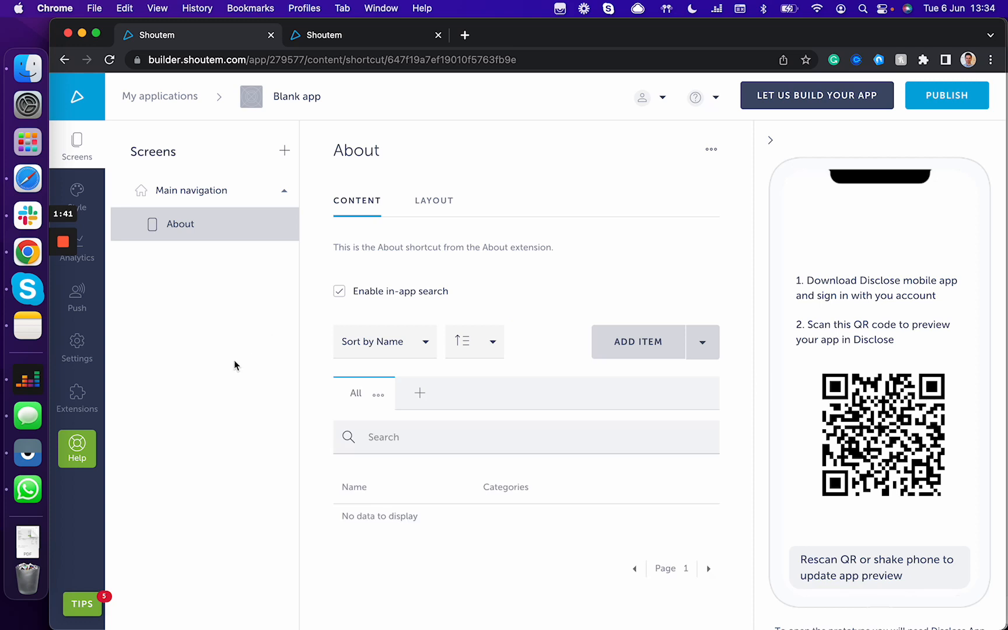
{"action": "mouse_move", "coordinate": [433, 200]}
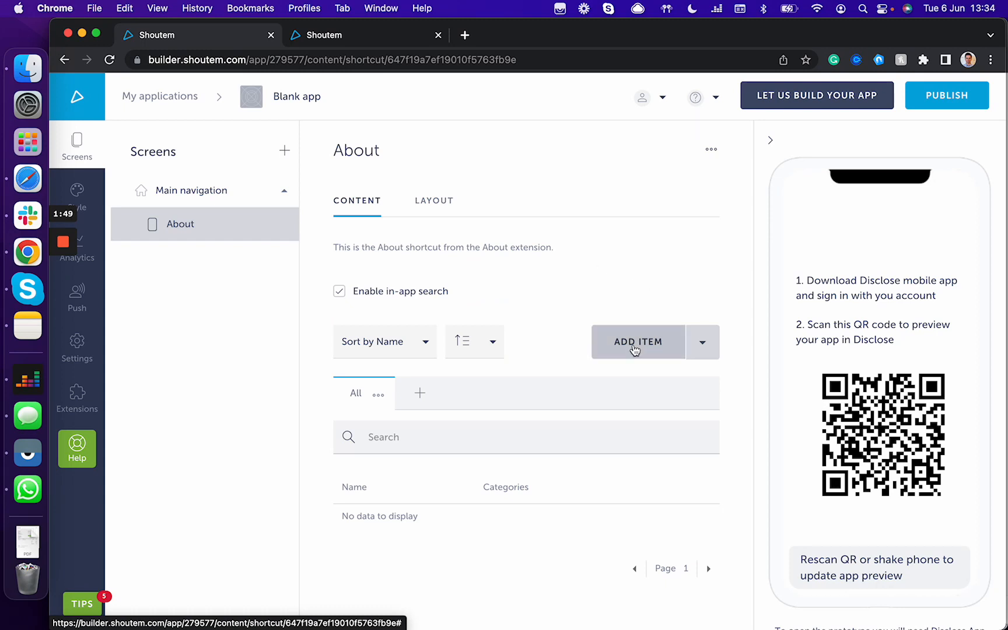
Add a new About item and scan its Name, Information, location, hours and social fields.
{"action": "left_click", "coordinate": [639, 342]}
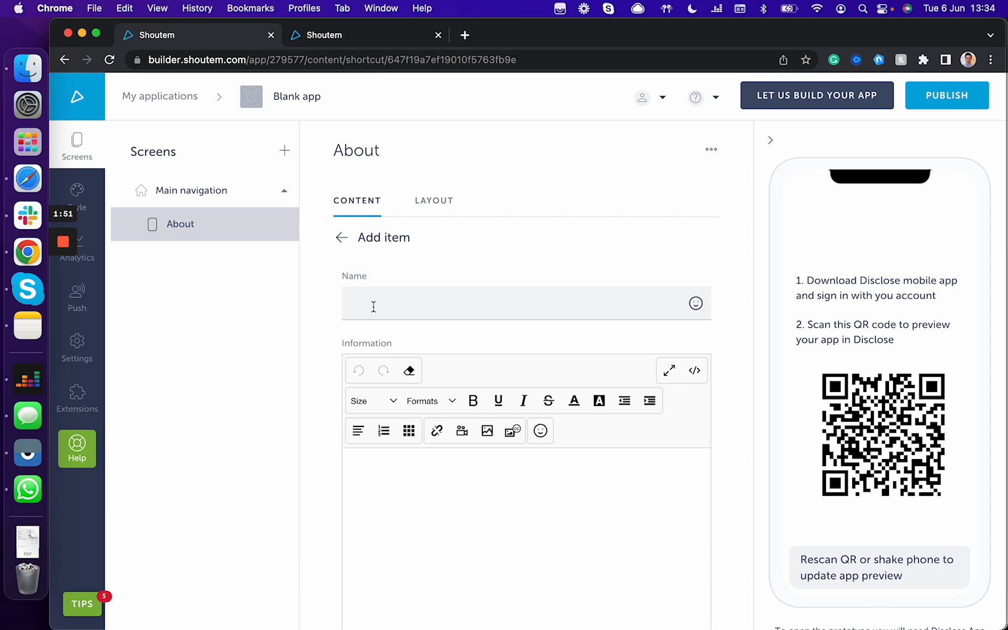
{"action": "mouse_move", "coordinate": [325, 375]}
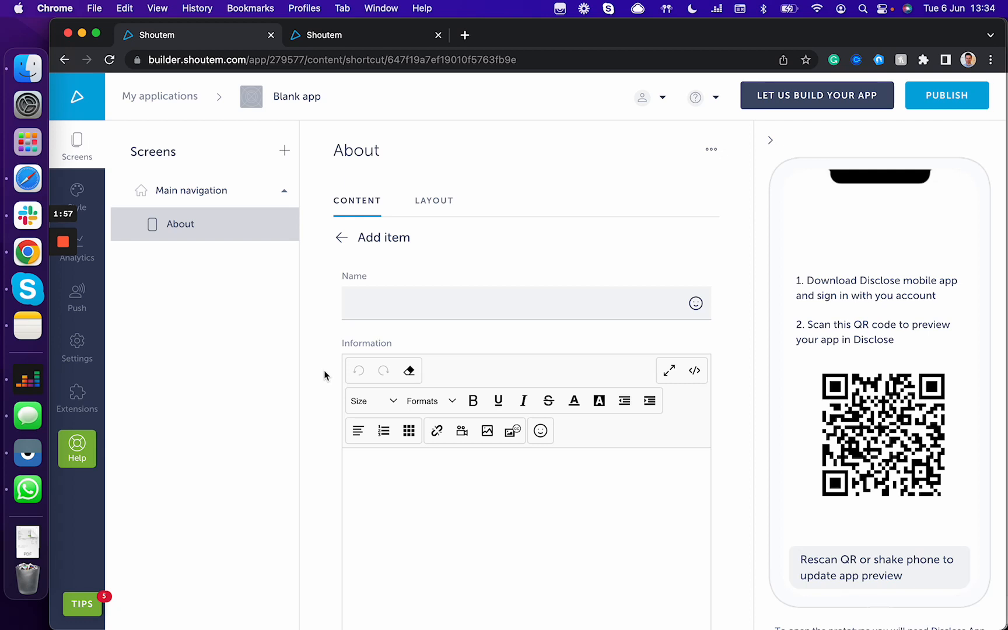
{"action": "scroll", "scroll_direction": "down", "scroll_amount": 3}
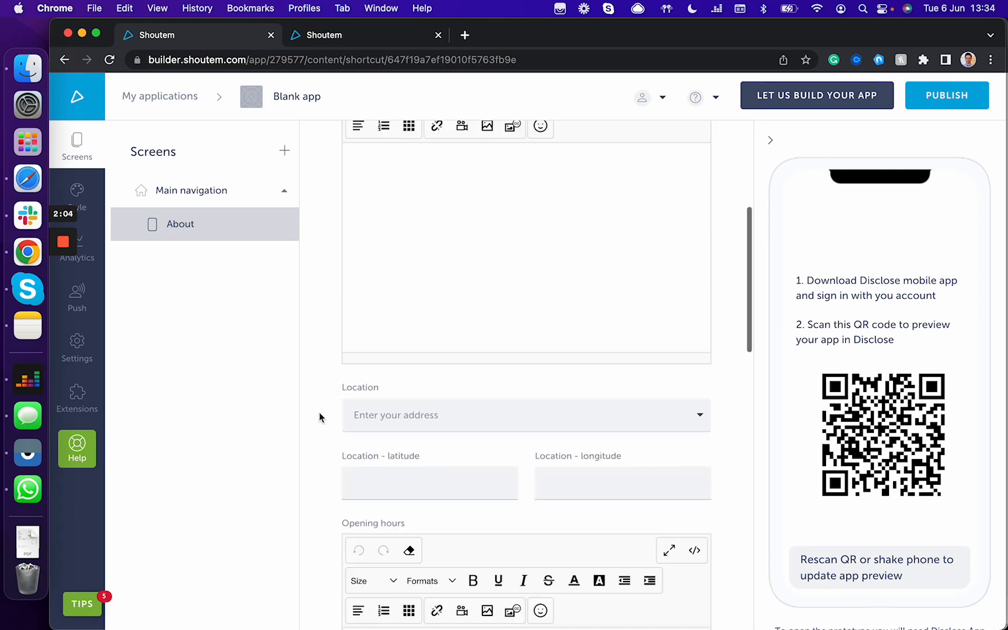
{"action": "scroll", "scroll_direction": "down", "scroll_amount": 3}
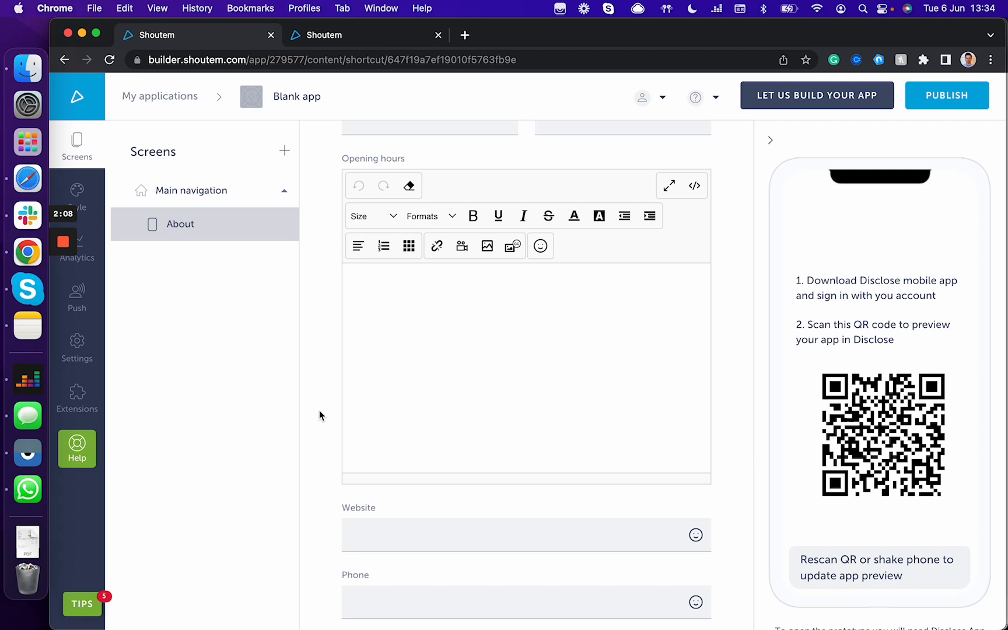
{"action": "scroll", "scroll_direction": "down", "scroll_amount": 3}
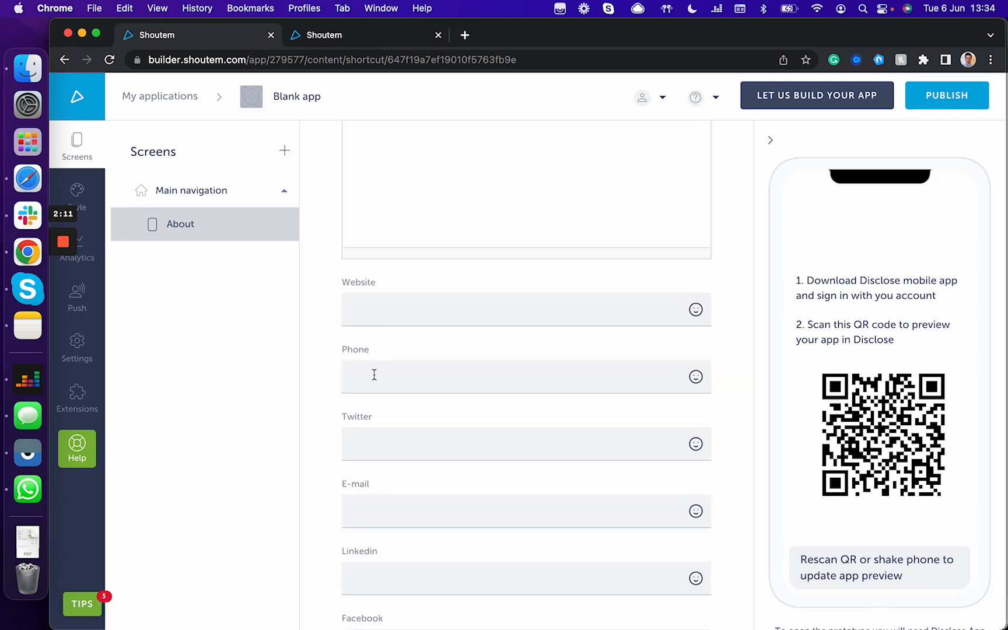
{"action": "scroll", "scroll_direction": "down", "scroll_amount": 3}
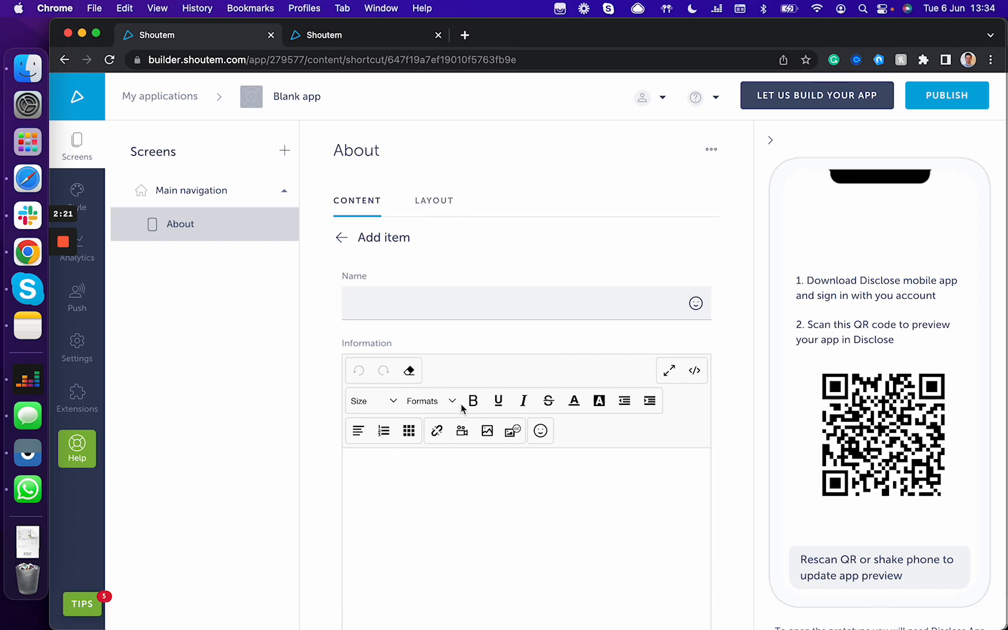
{"action": "scroll", "scroll_direction": "down", "scroll_amount": 3}
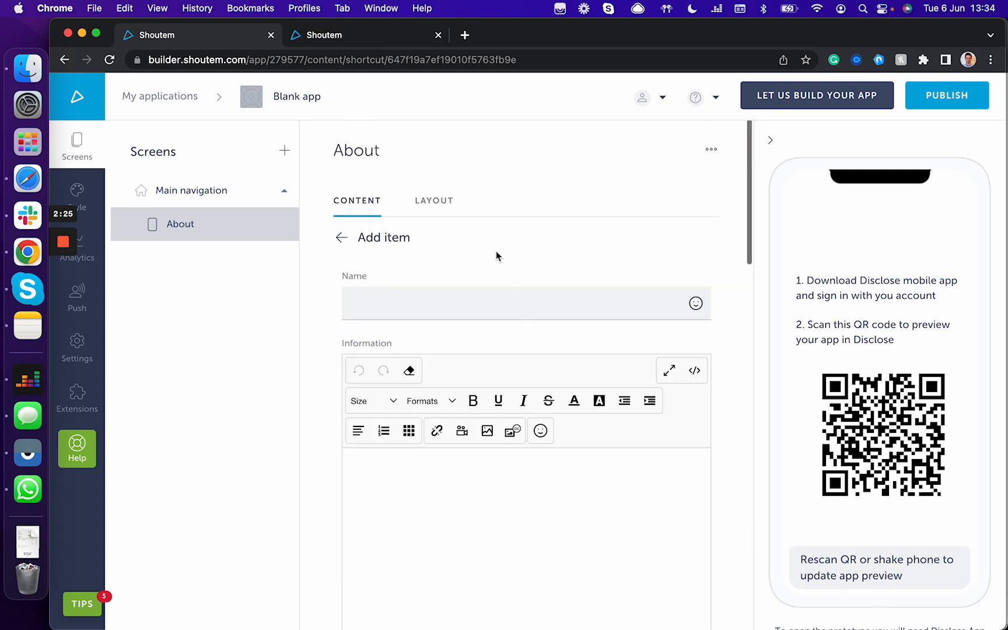
View the About screen's layout choices, then move to the School app browser tab.
{"action": "left_click", "coordinate": [434, 199]}
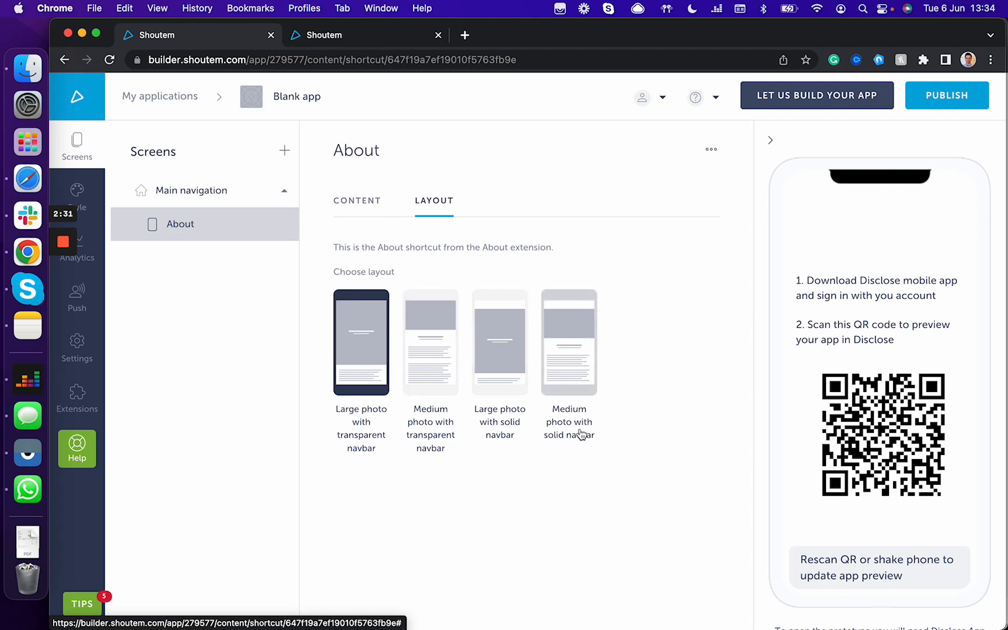
{"action": "mouse_move", "coordinate": [242, 441]}
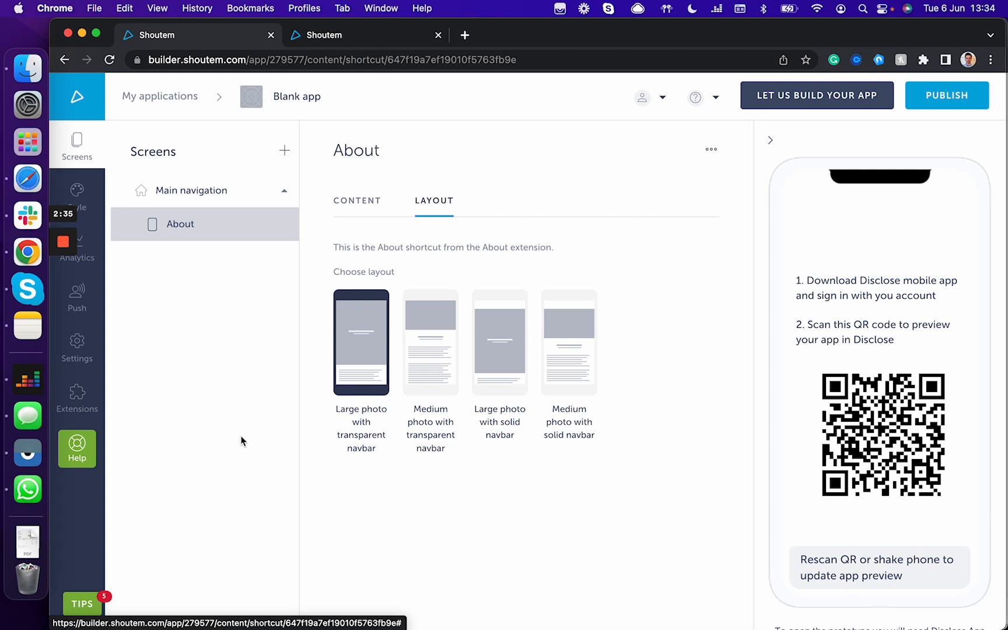
{"action": "left_click", "coordinate": [366, 35]}
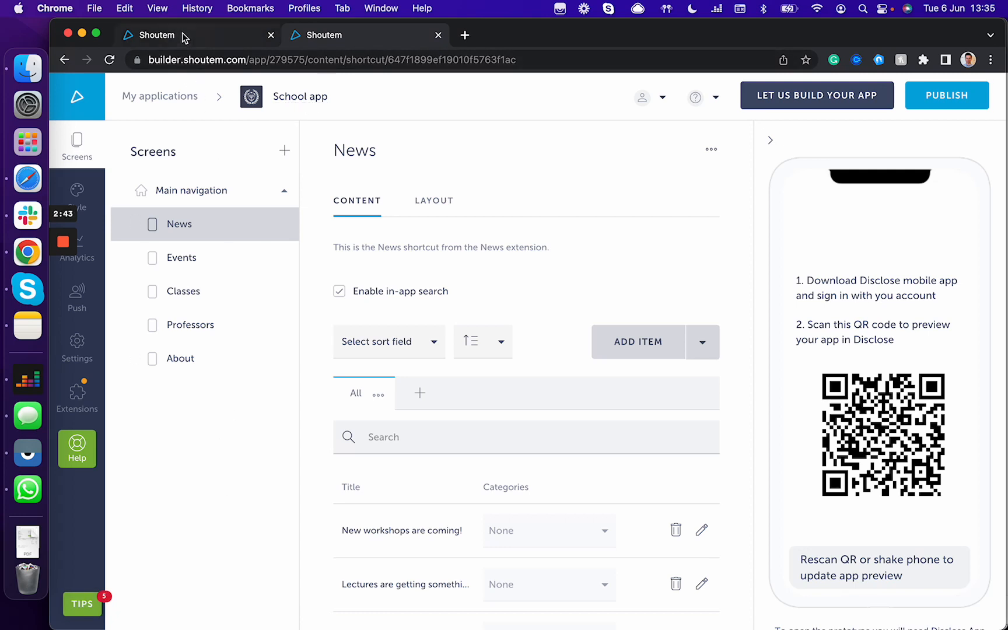
Show the School app on the Vysor phone mirror and browse its About and News screens.
{"action": "left_click", "coordinate": [180, 224]}
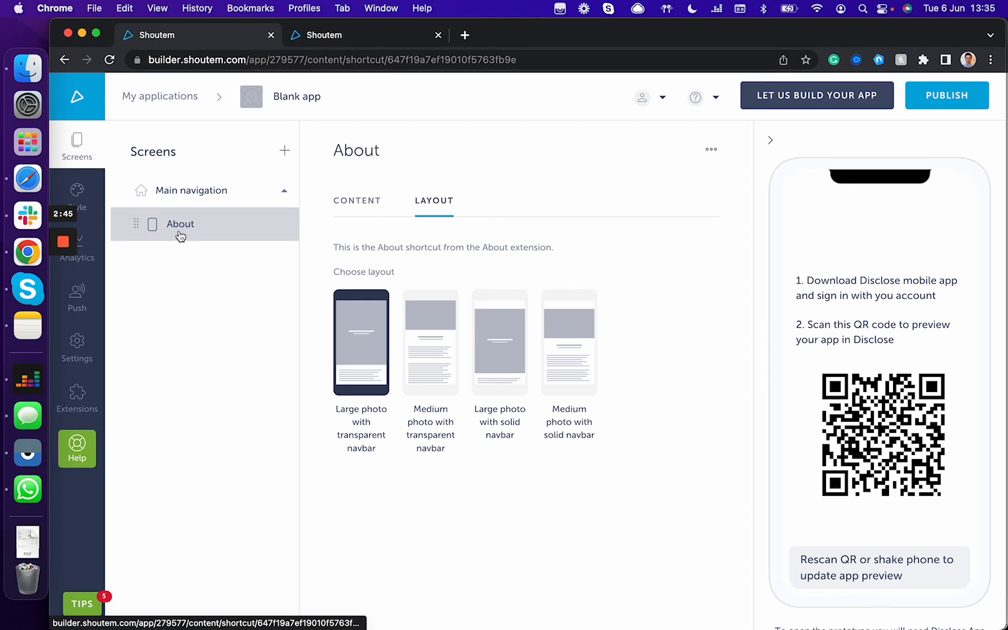
{"action": "mouse_move", "coordinate": [197, 362]}
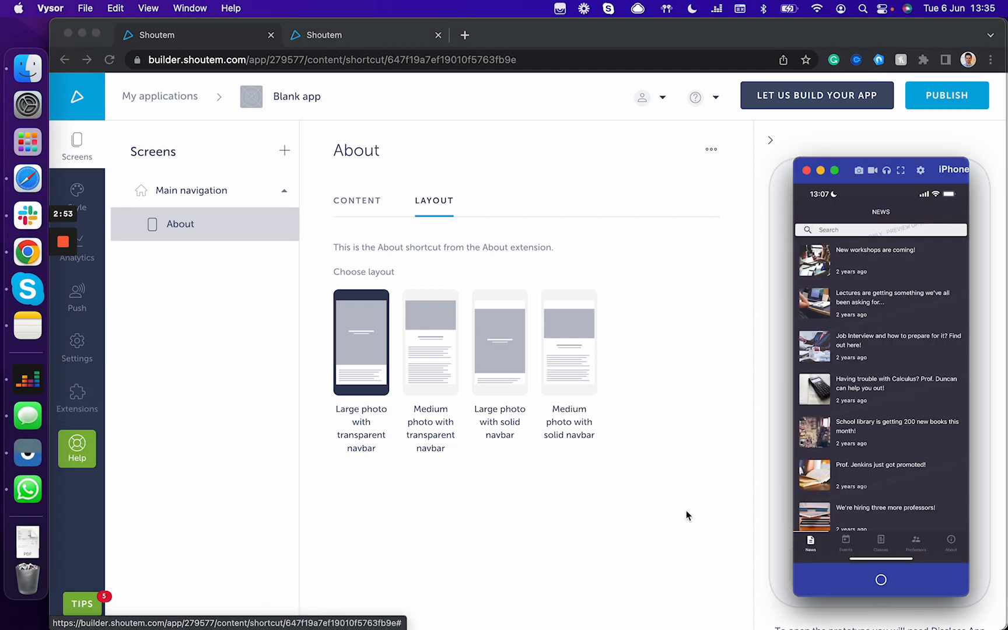
{"action": "mouse_move", "coordinate": [648, 545]}
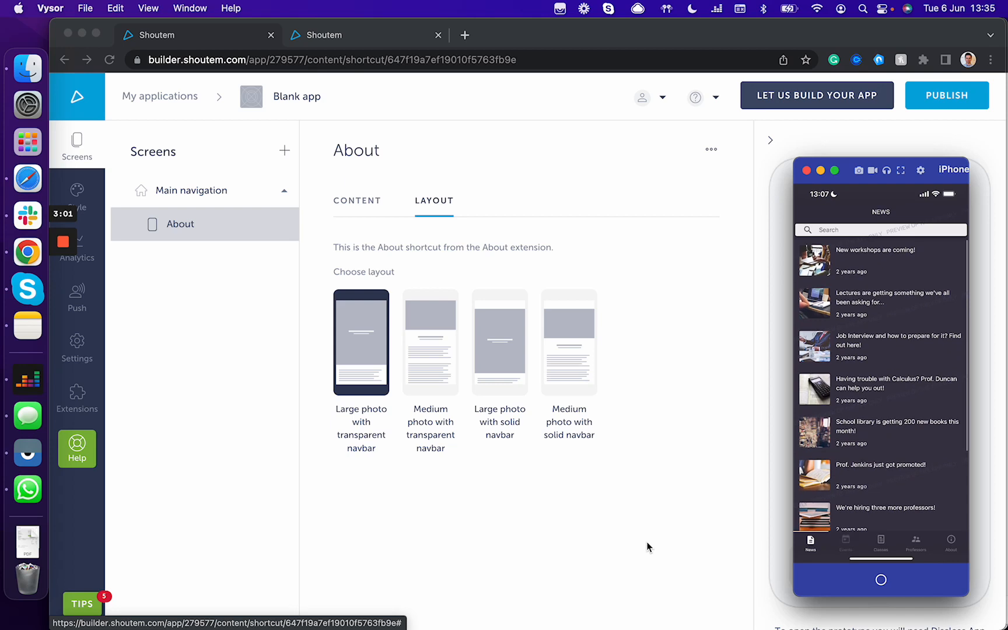
{"action": "left_click", "coordinate": [846, 543]}
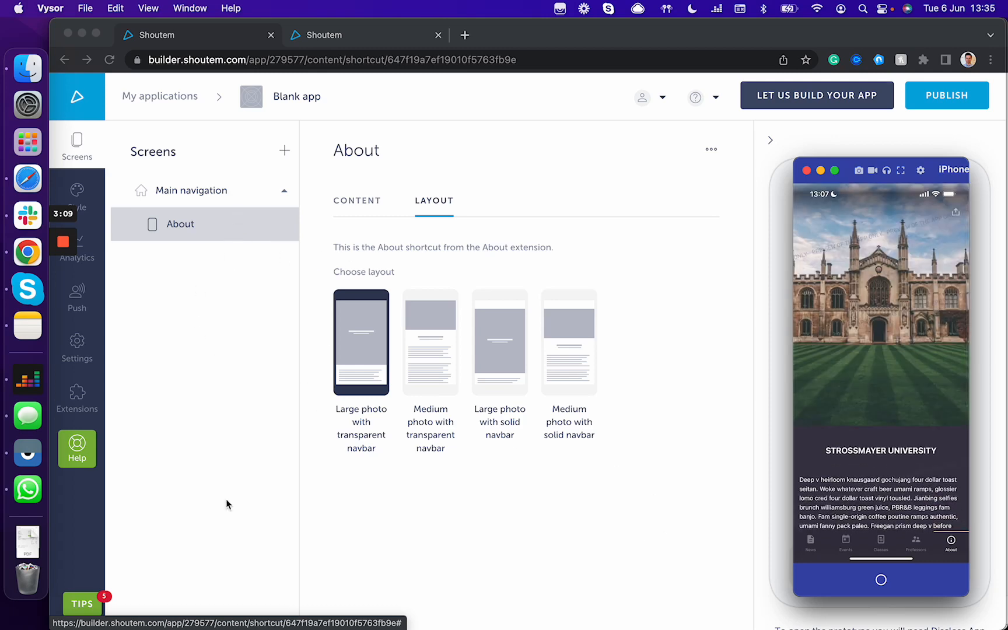
{"action": "scroll", "scroll_direction": "down", "scroll_amount": 3}
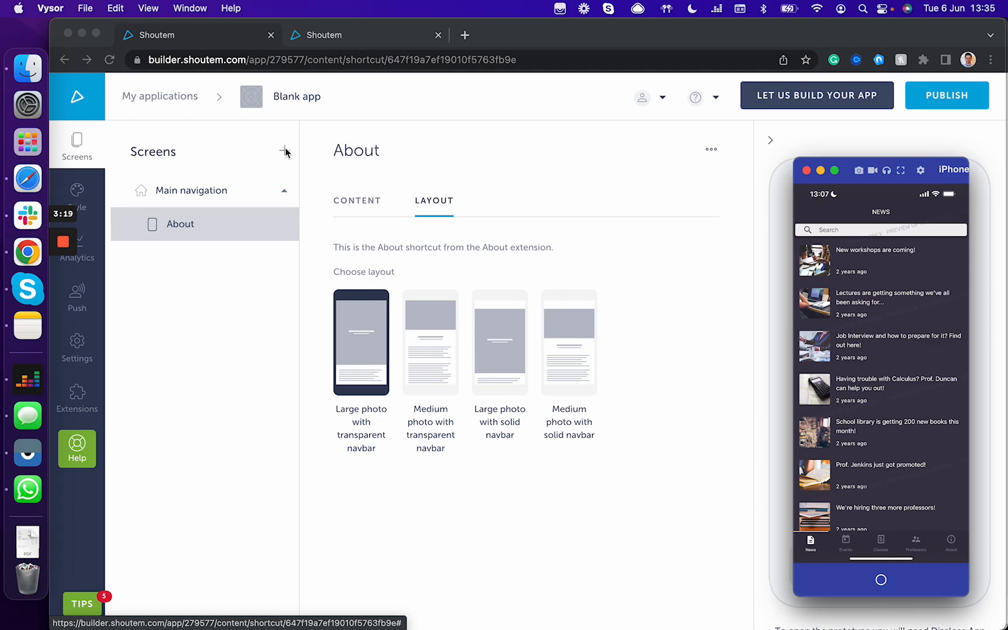
{"action": "left_click", "coordinate": [284, 150]}
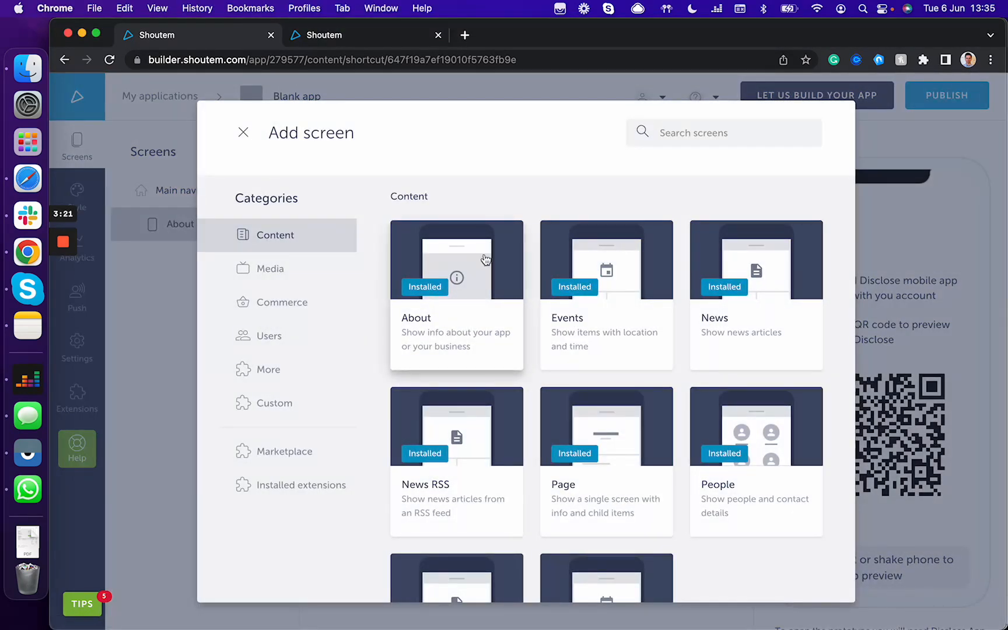
{"action": "left_click", "coordinate": [243, 133]}
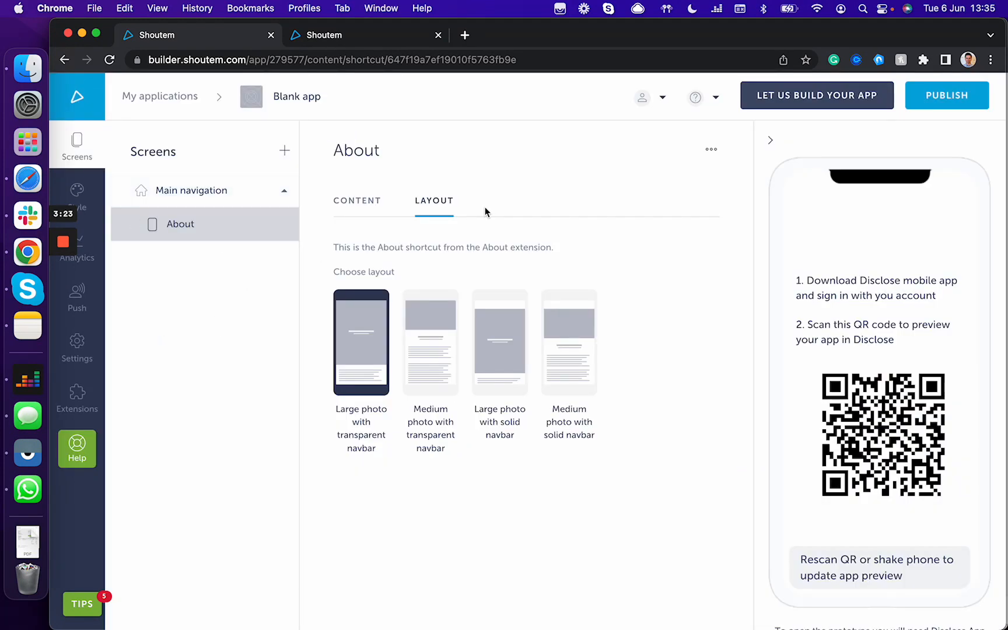
{"action": "left_click", "coordinate": [357, 199]}
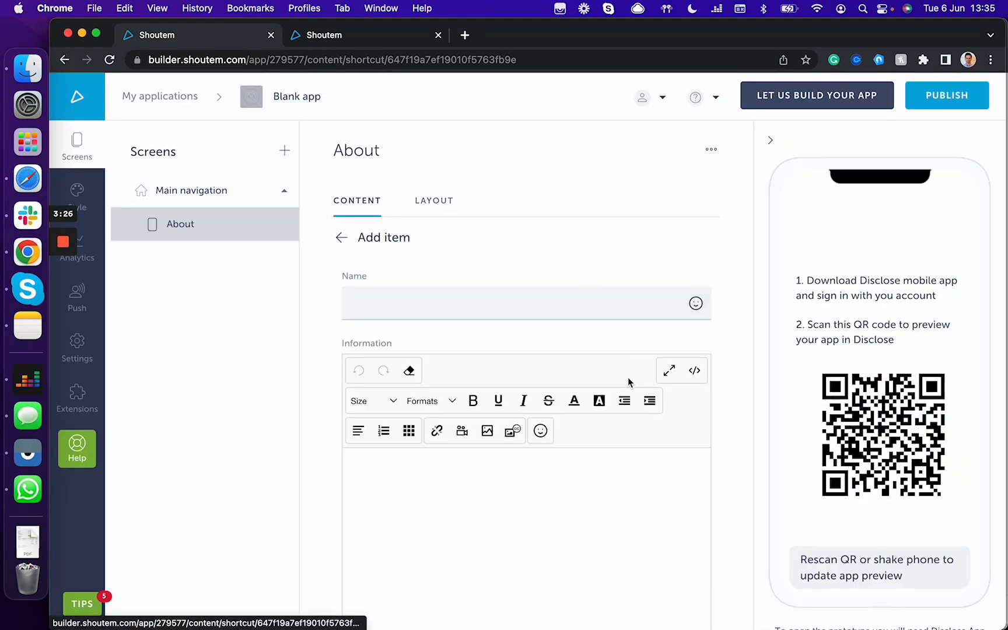
{"action": "left_click", "coordinate": [433, 200]}
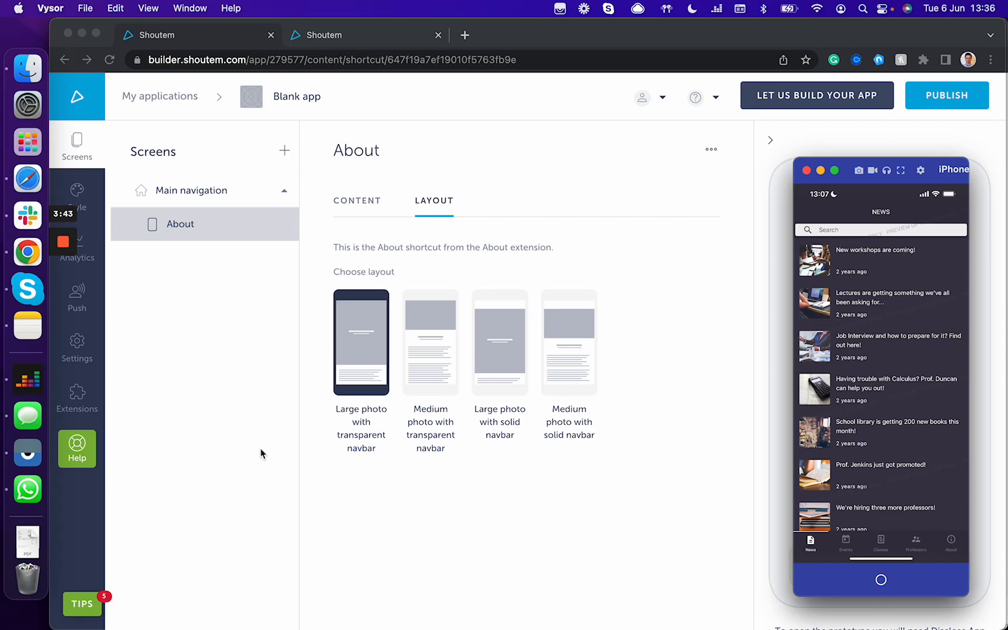
{"action": "mouse_move", "coordinate": [82, 260]}
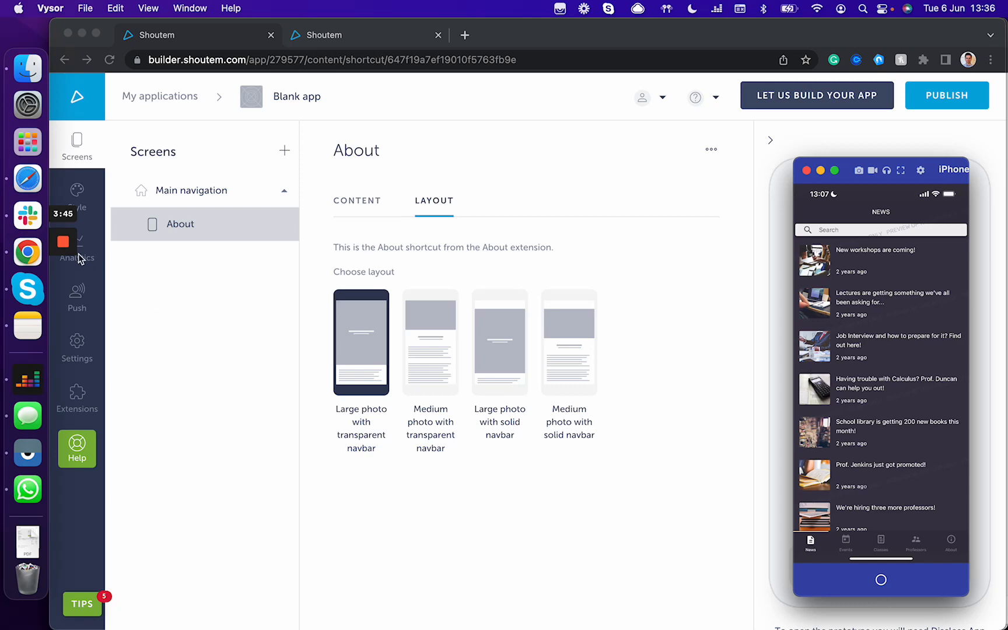